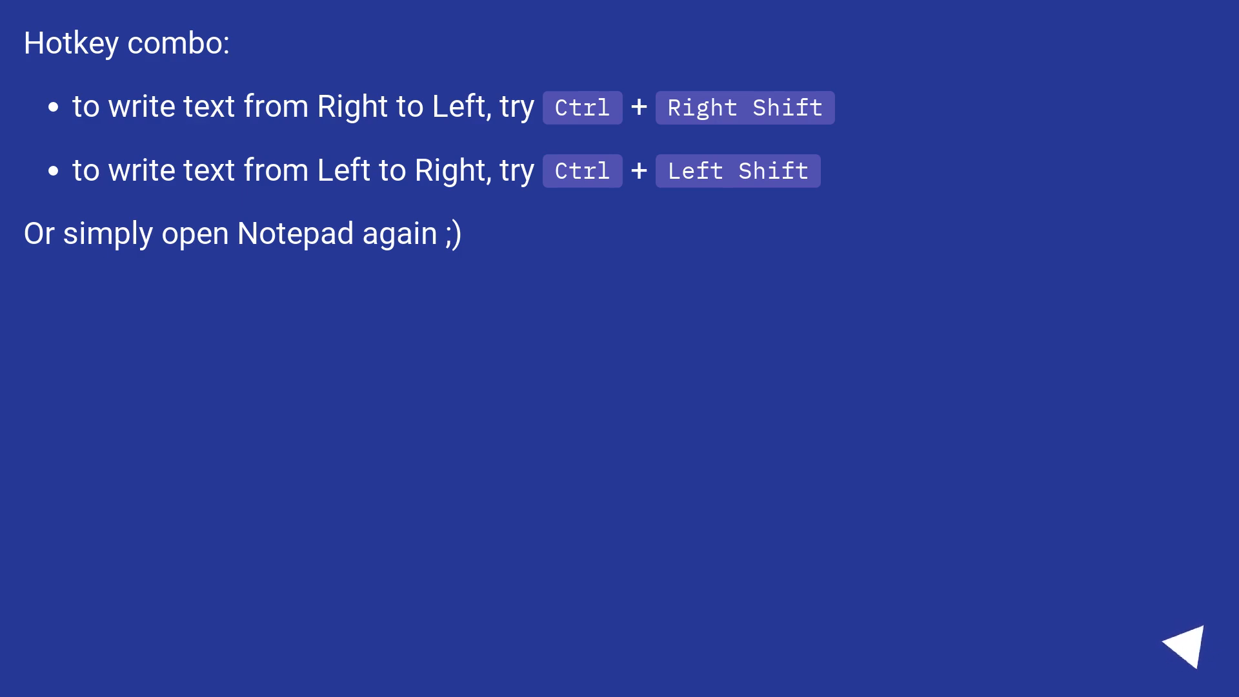
pyautogui.click(1194, 640)
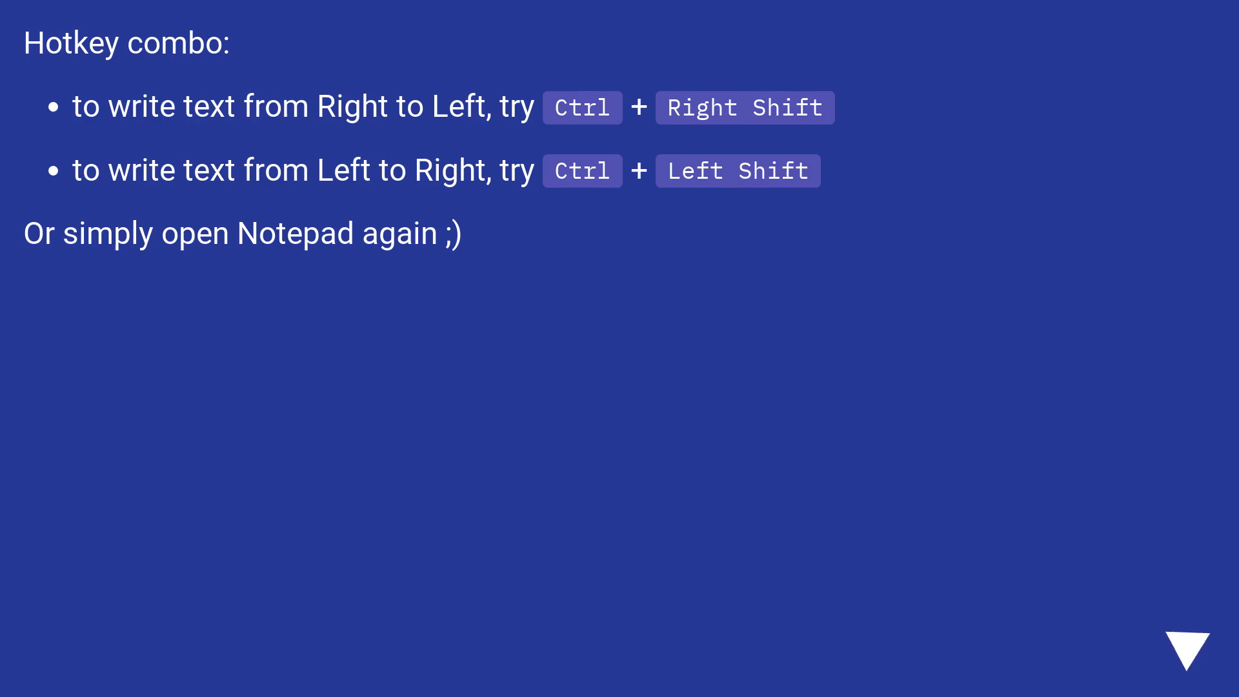
pyautogui.click(1185, 646)
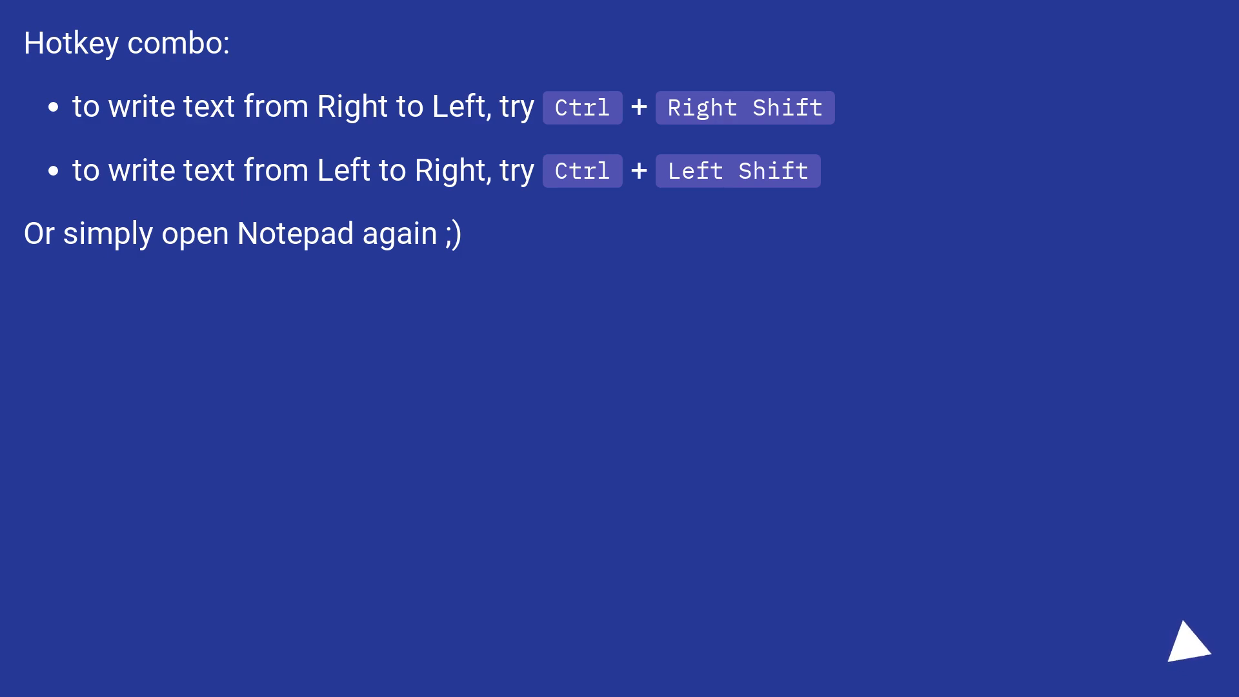